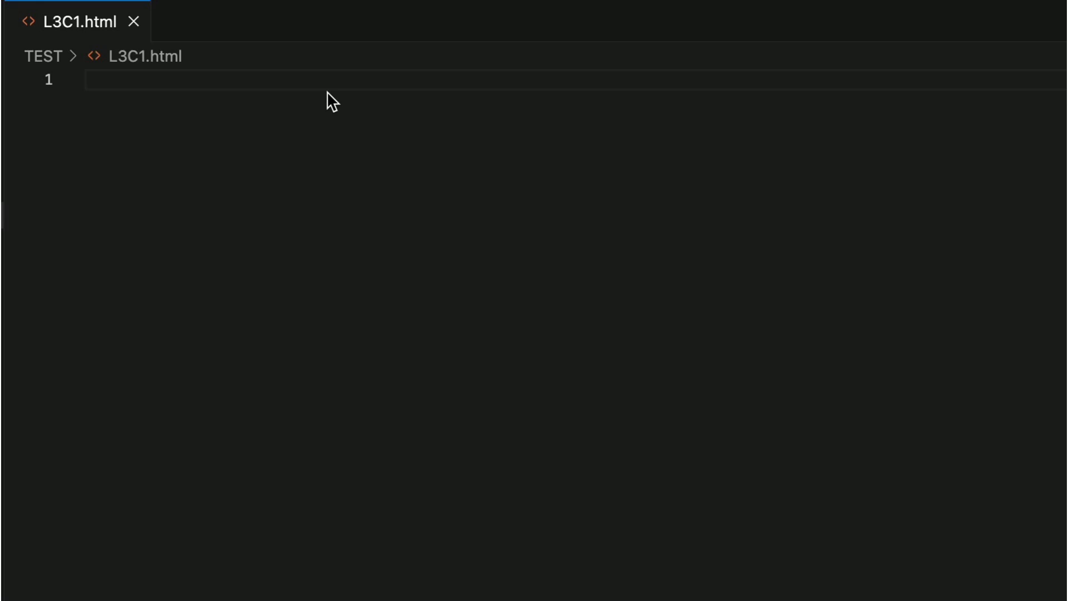
Step: Write the doctype, an html element with an empty head, and begin the body
type("<!DOCTYPE html>")
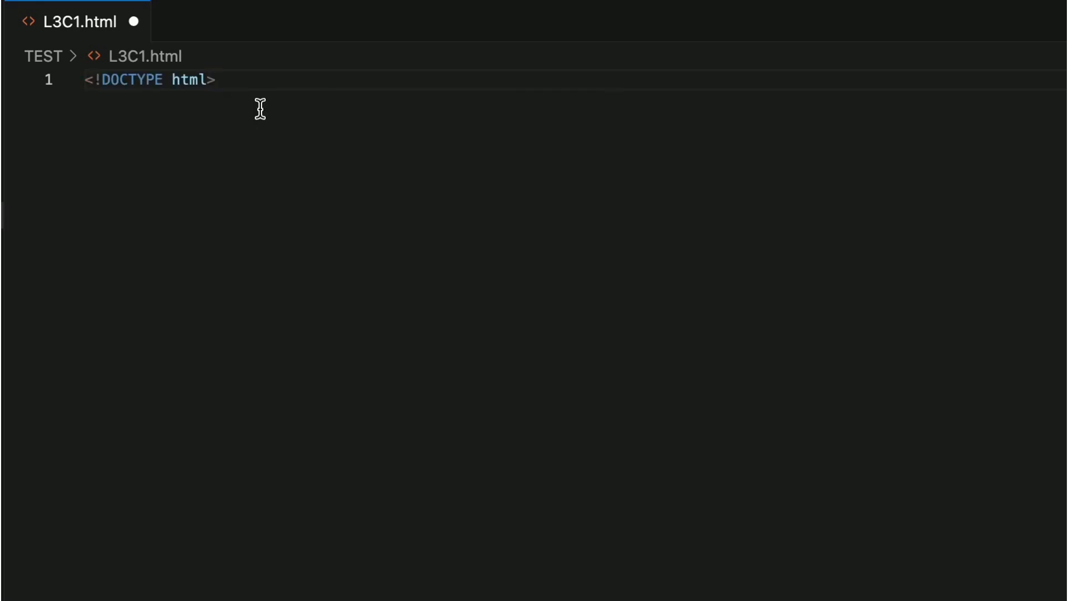
type("<")
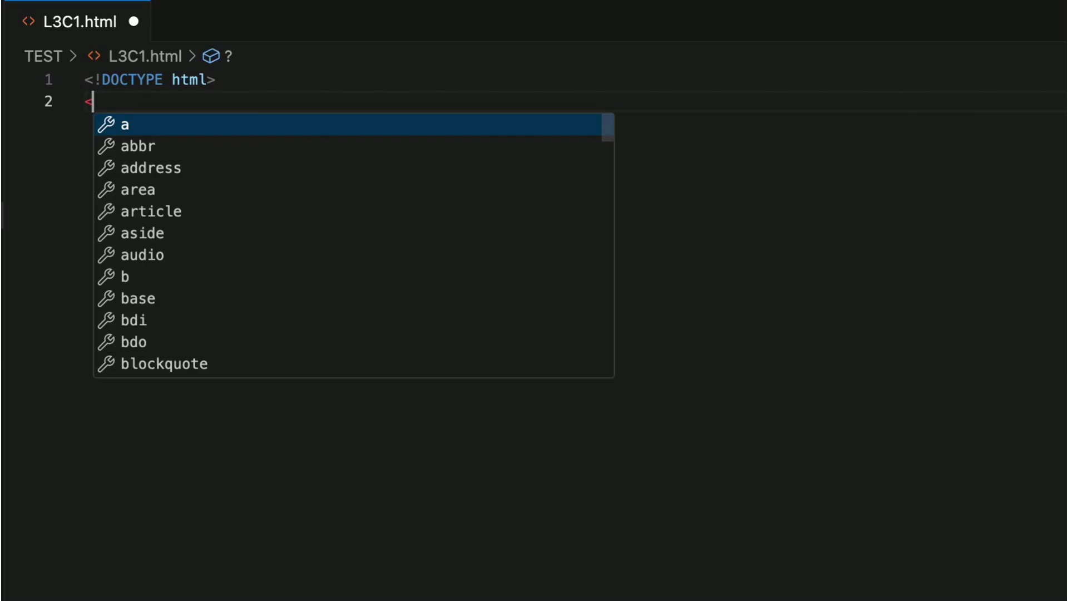
type("html>")
type("<hea")
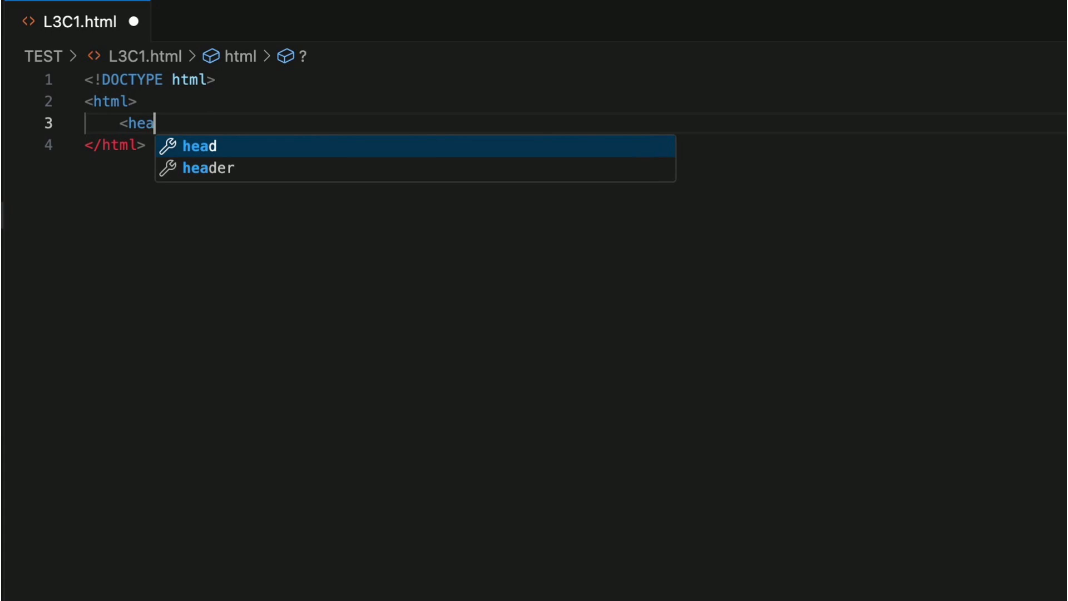
key("Enter")
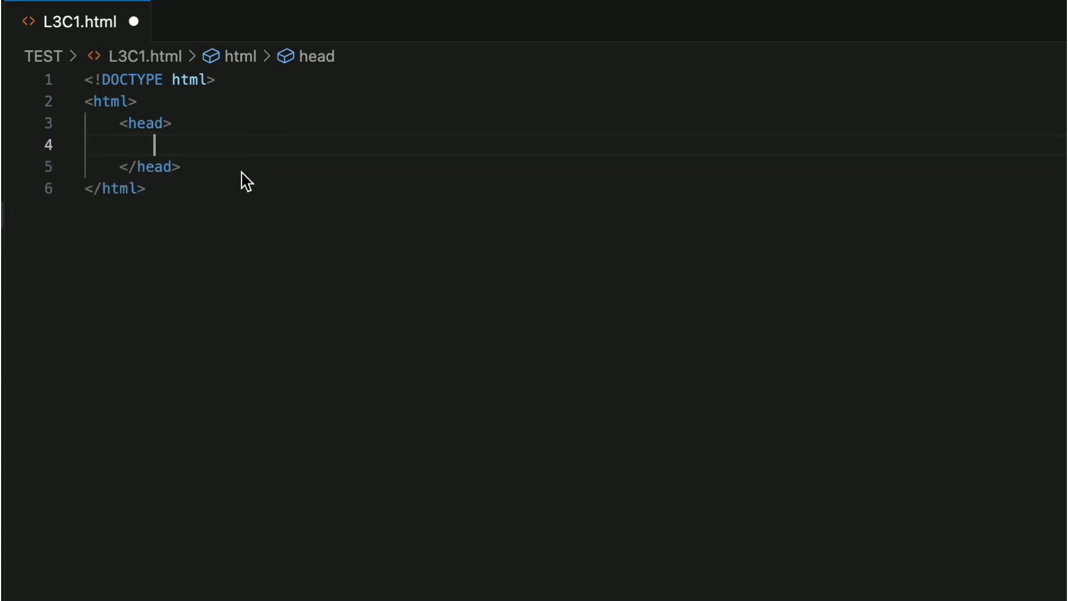
type("<")
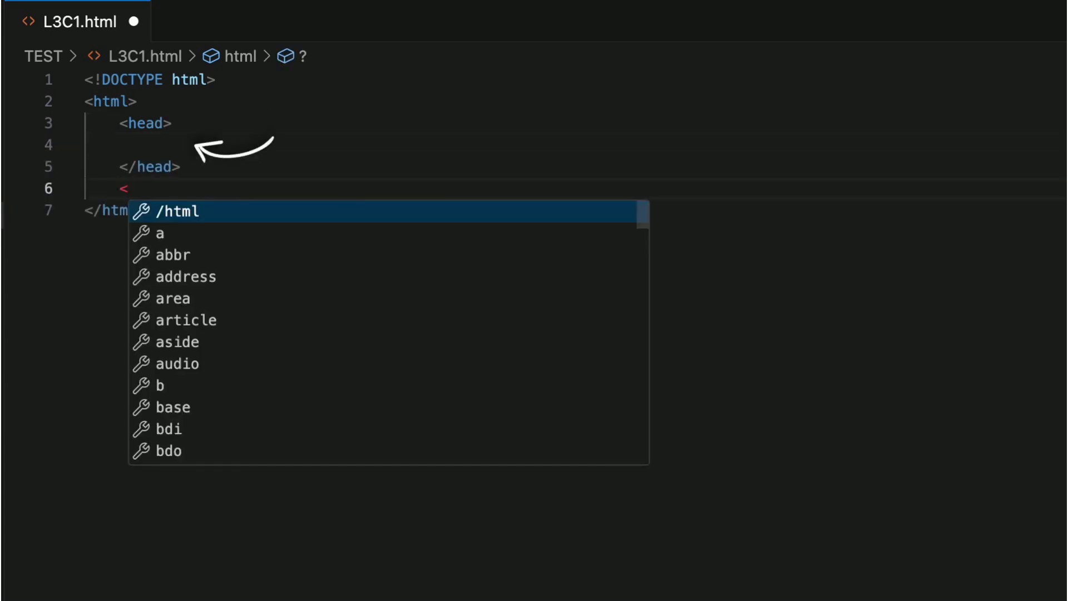
type("body>")
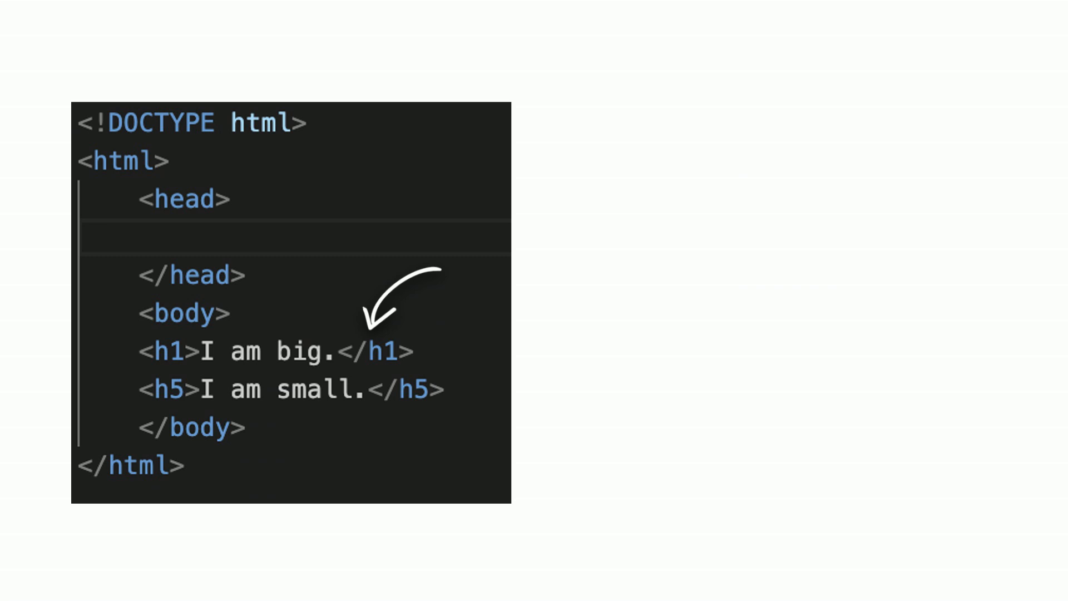
Step: Add the headings <h1>I like to swim.</h1> and <h5>I like to sleep,too.</h5>
type("<h1>I like to swim.</h1>")
type("<h5>I like to sleep,too.</h5>")
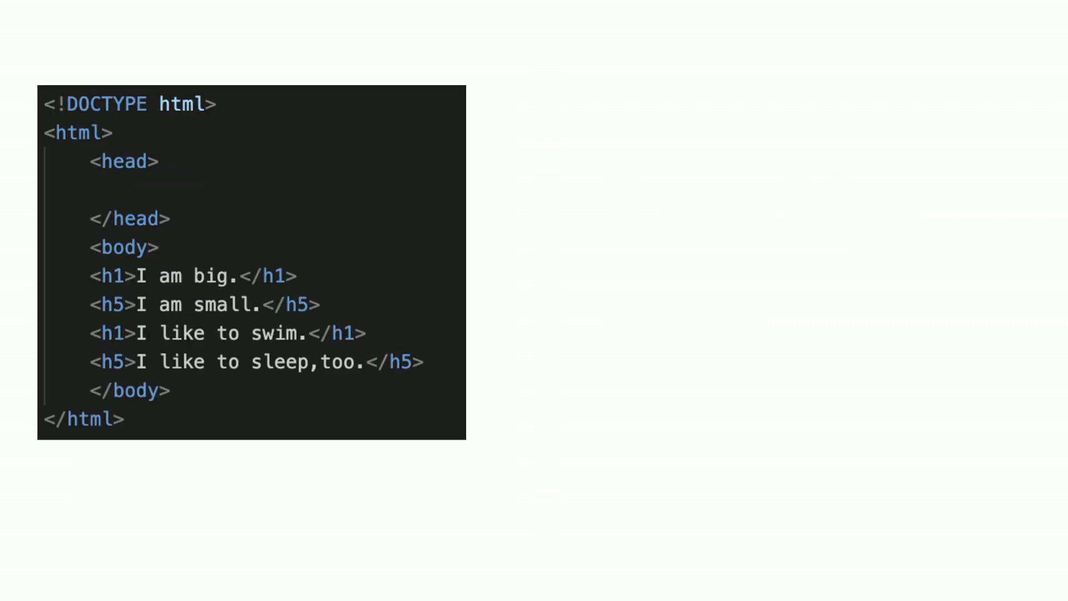
Step: Add a head style block giving h1 color red, text-align right, font-family cursive
type("<style>")
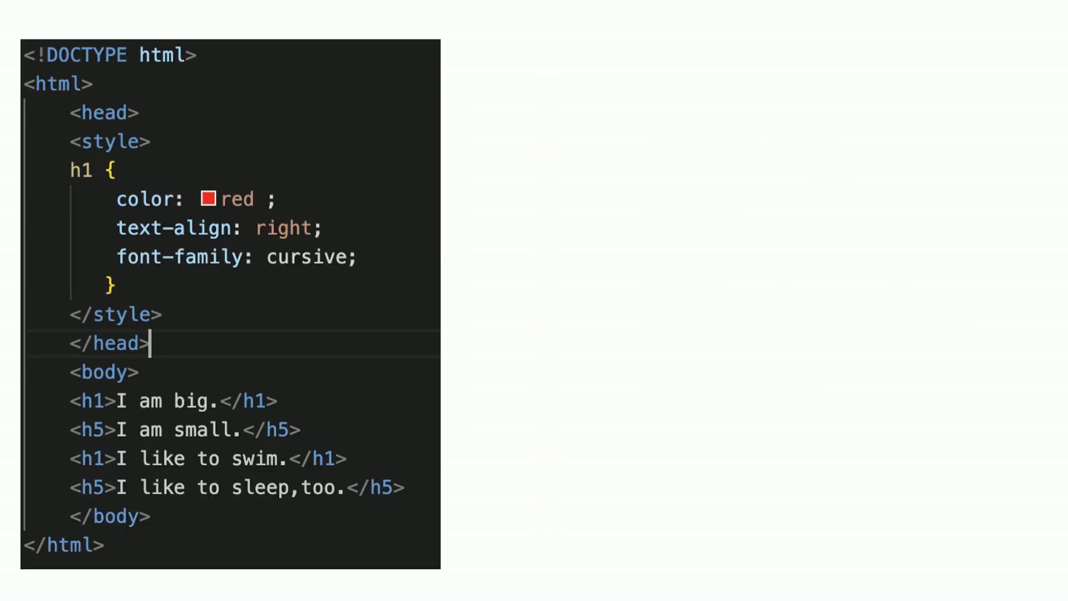